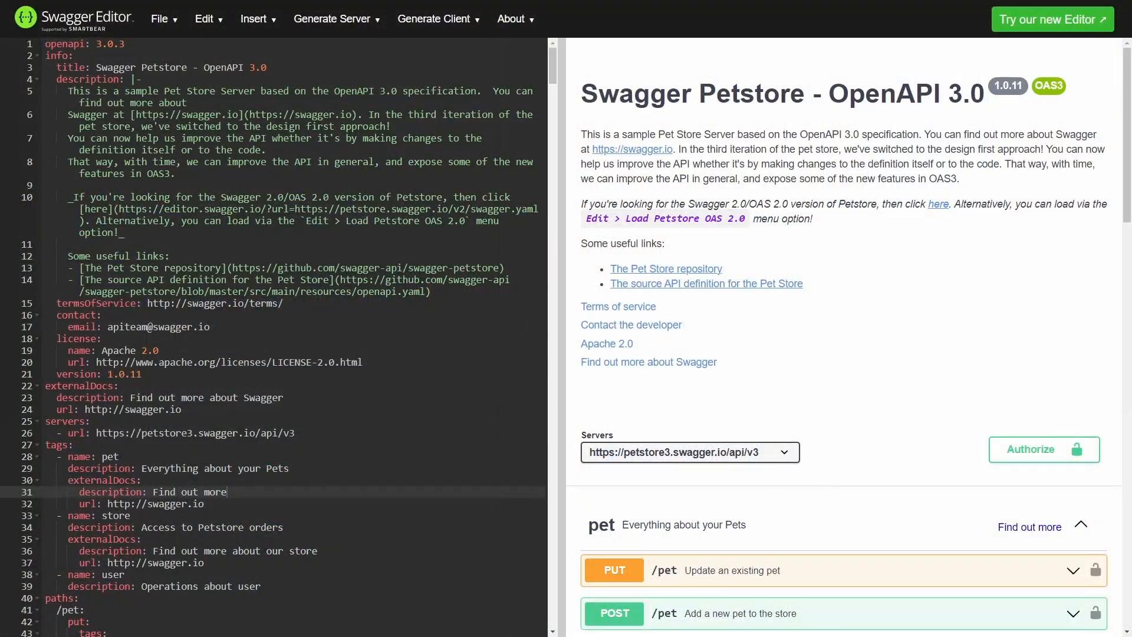
Set info.title to 'My First API specification.' and the description to 'Example description.'.
type("My")
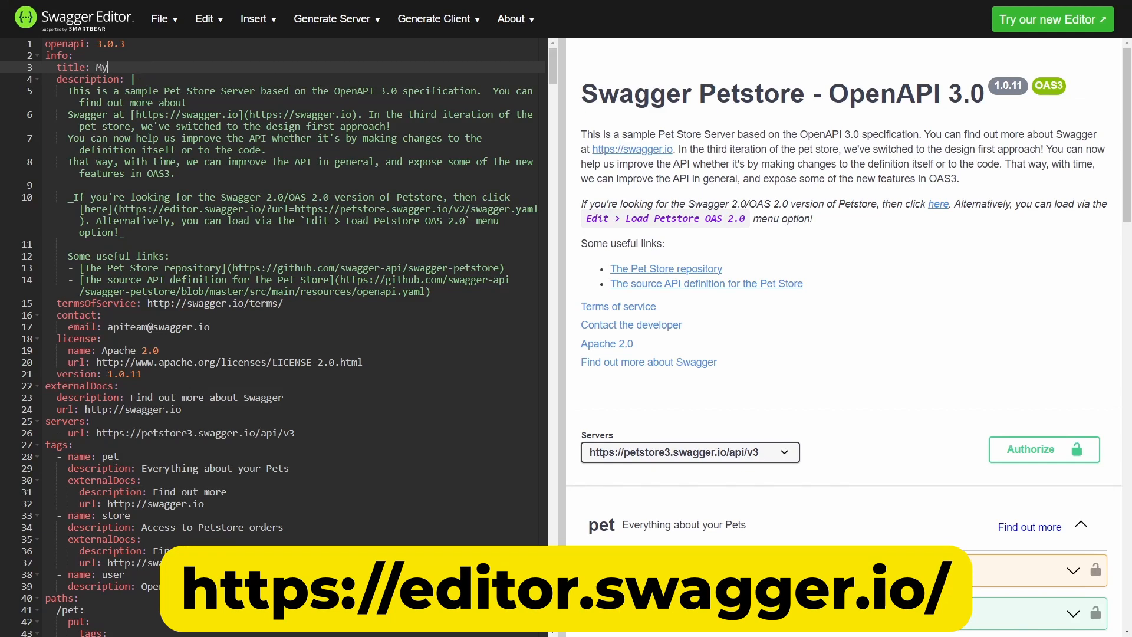
type("First API speci")
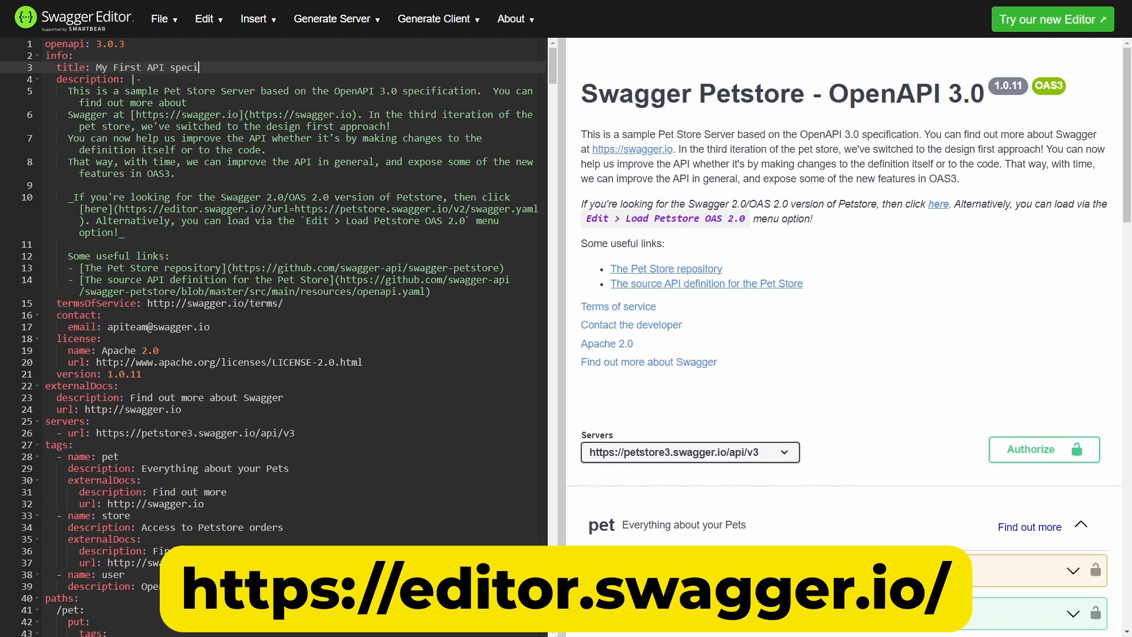
type("fication.")
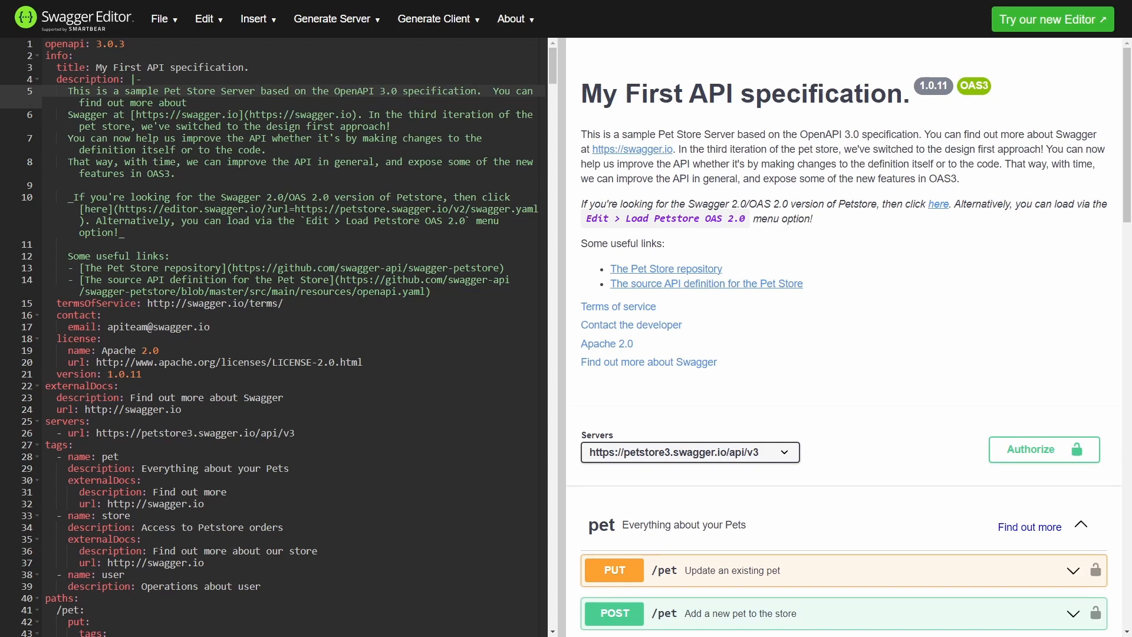
left_click(421, 280)
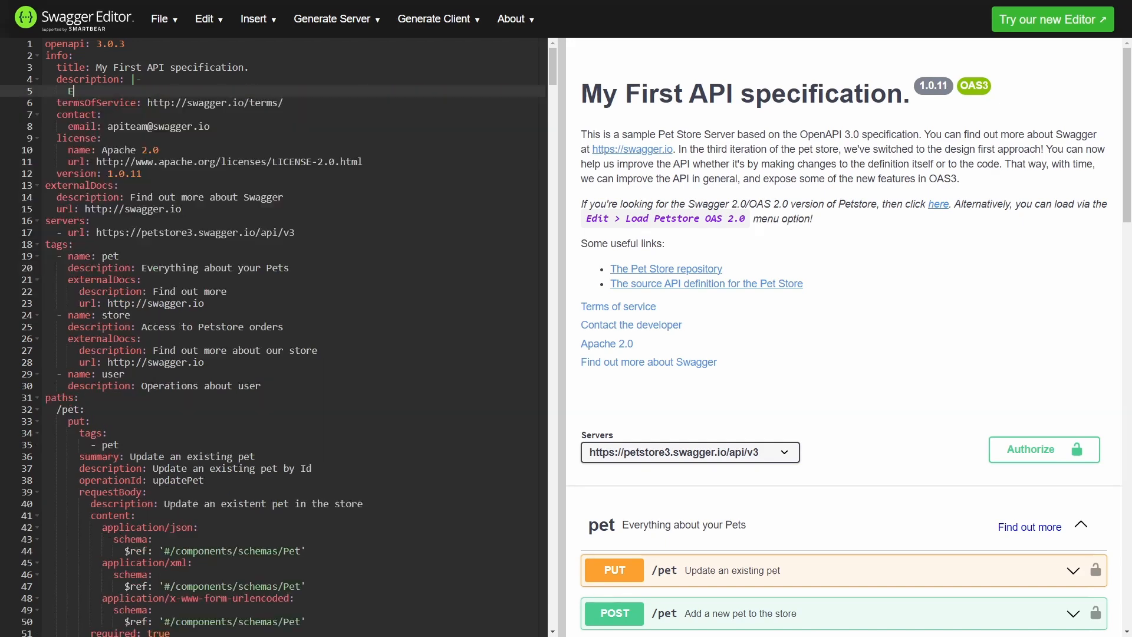
type("Example description.")
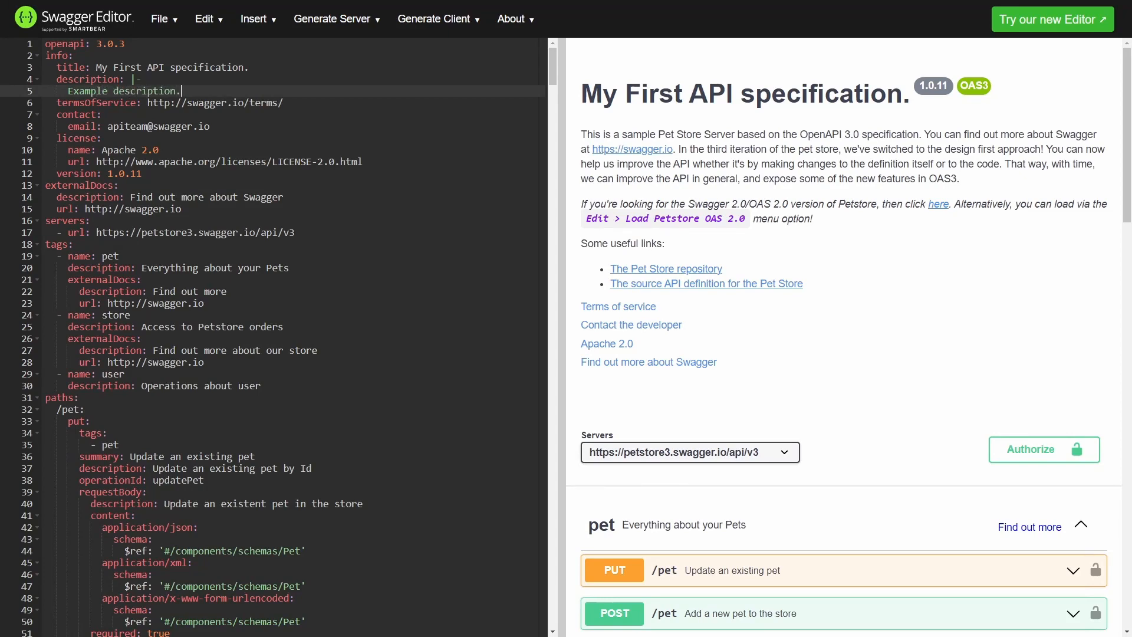
Scroll the preview past the pet and store endpoints to the user operations and Schemas.
scroll("down", 3)
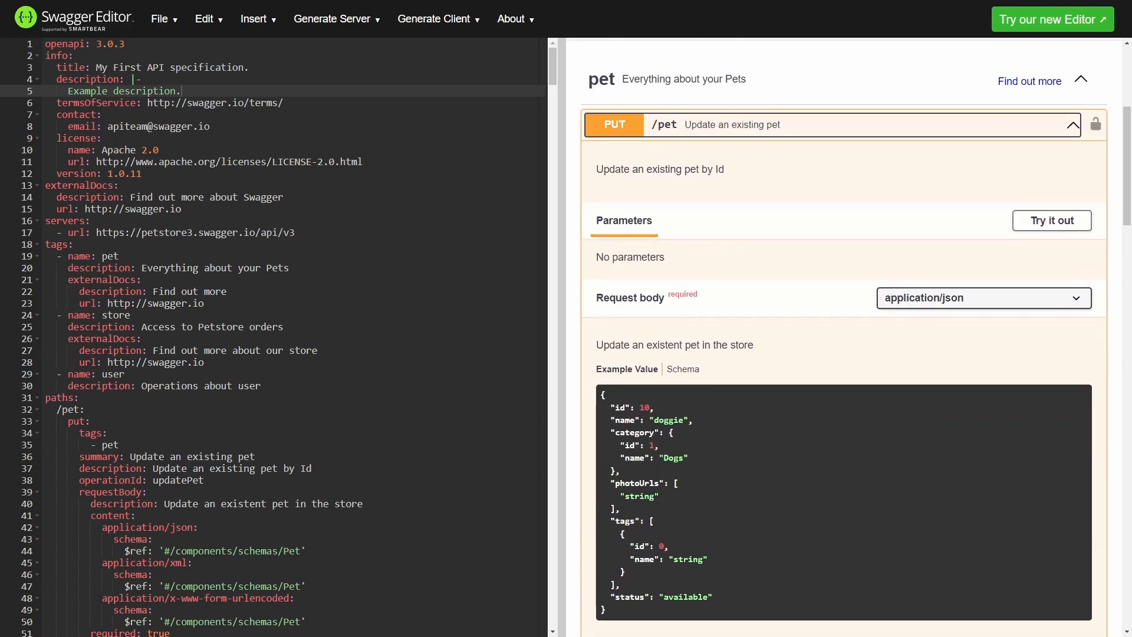
scroll("down", 3)
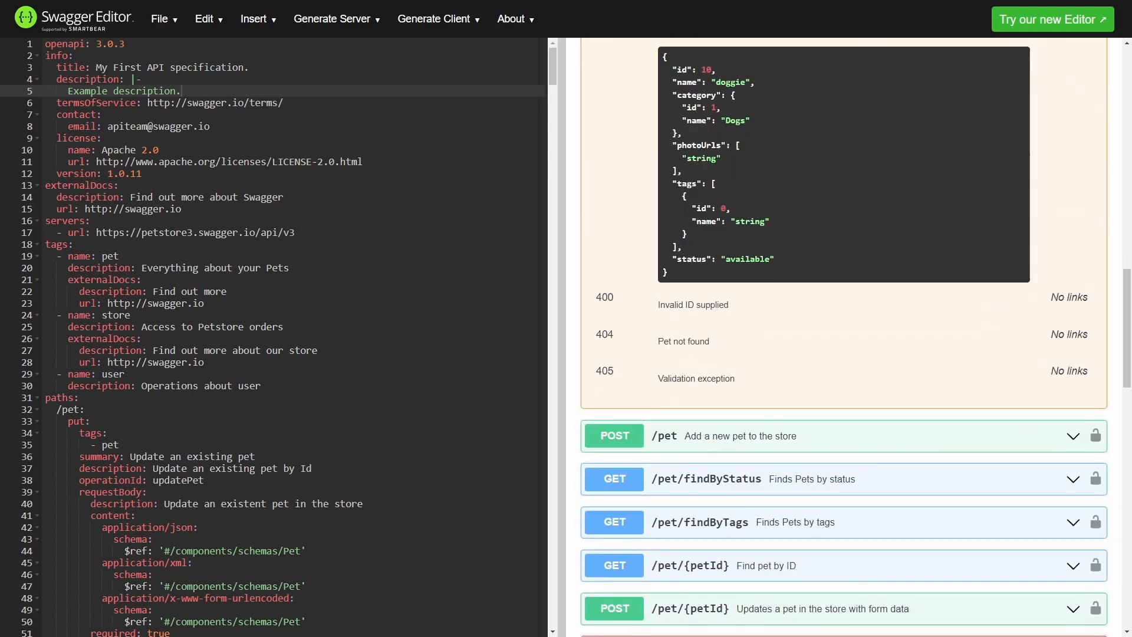
scroll("down", 3)
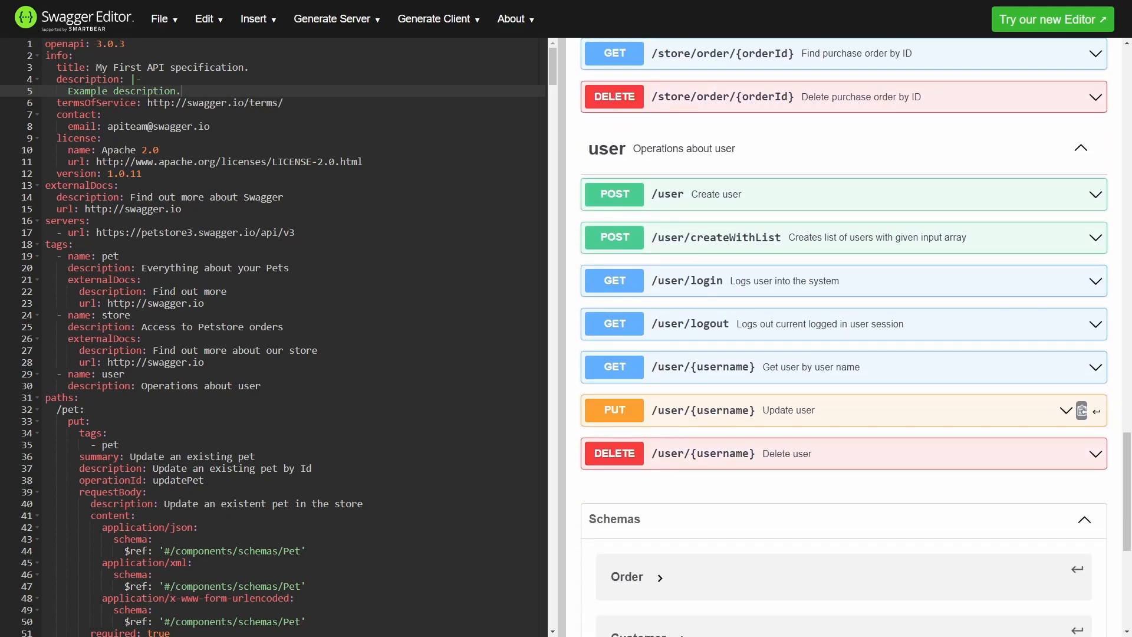